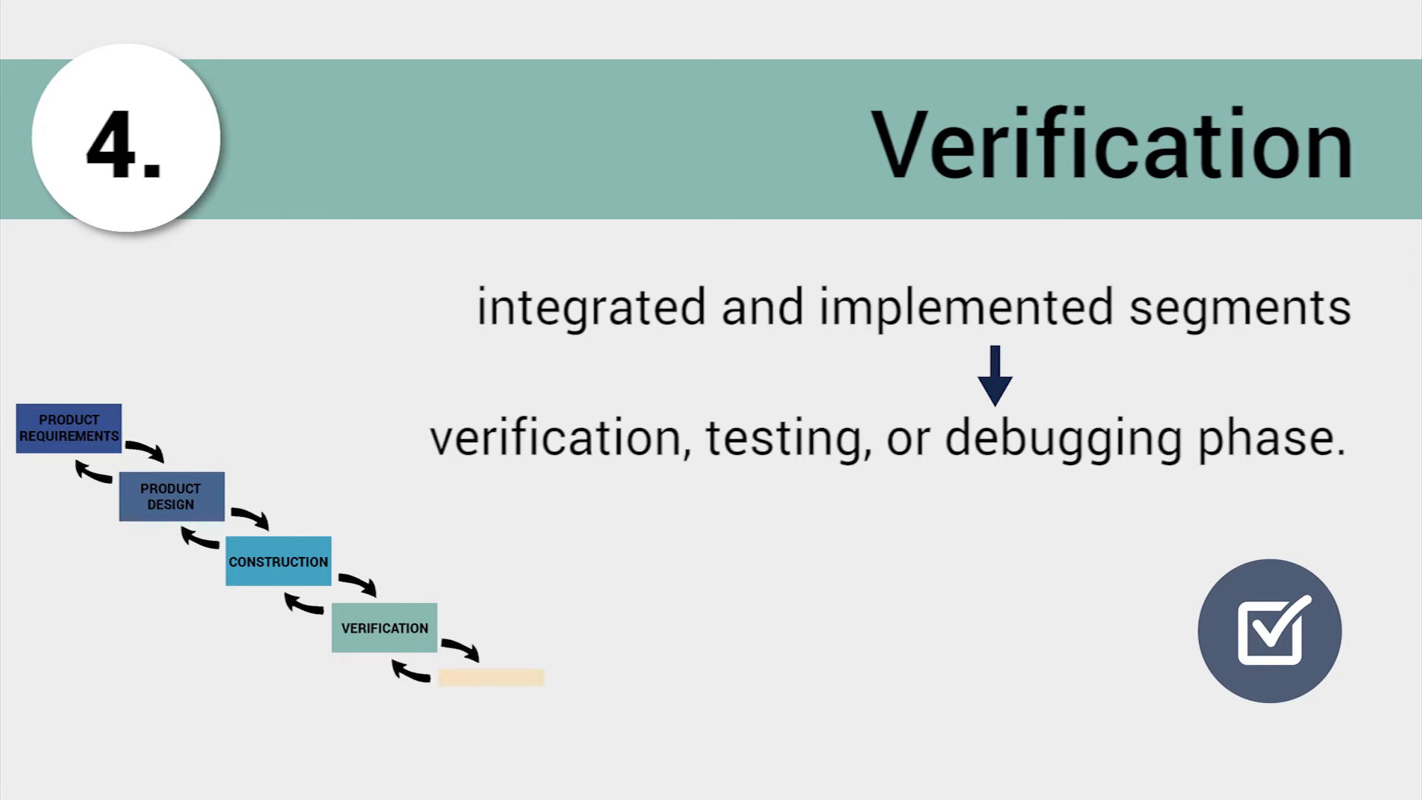
{"action": "key", "text": "Right"}
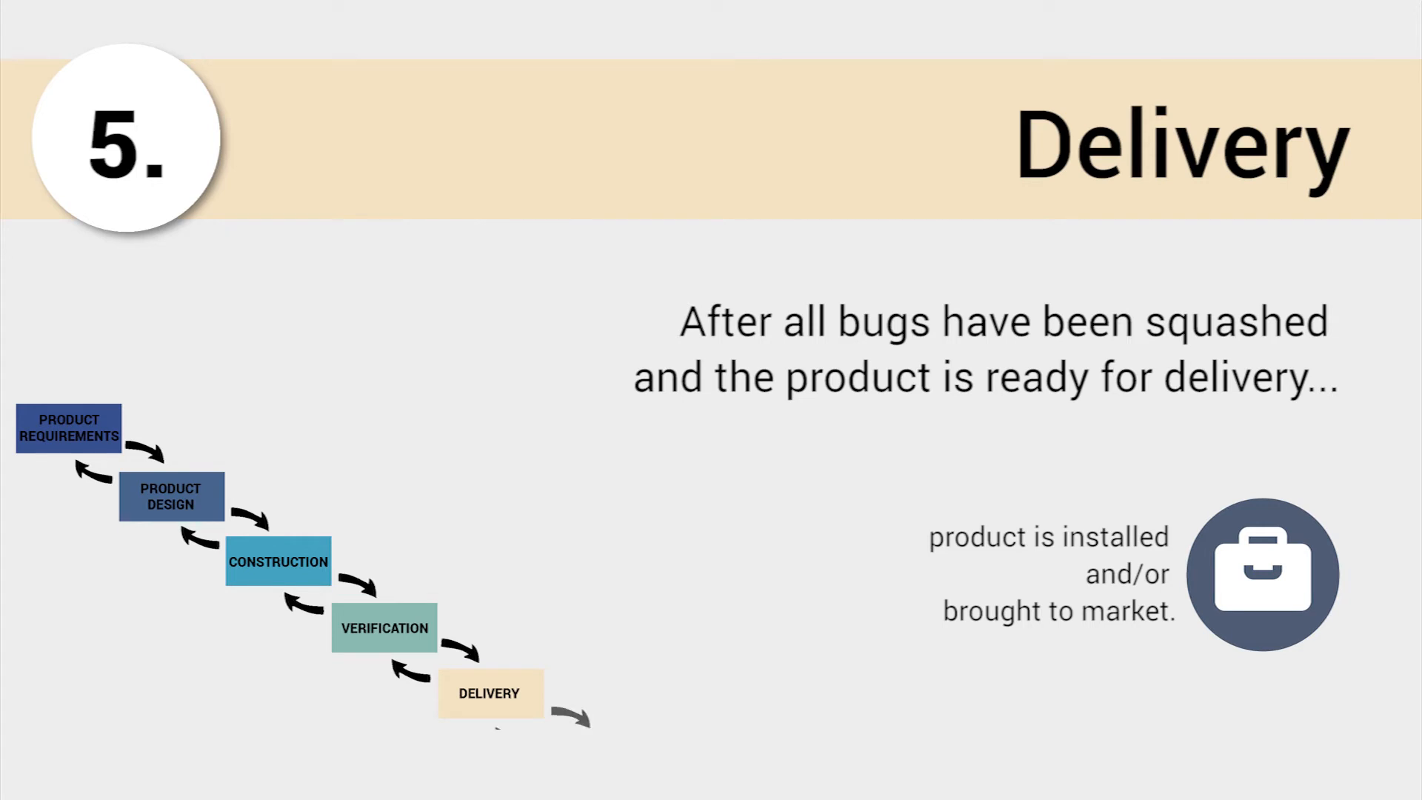
{"action": "key", "text": "right"}
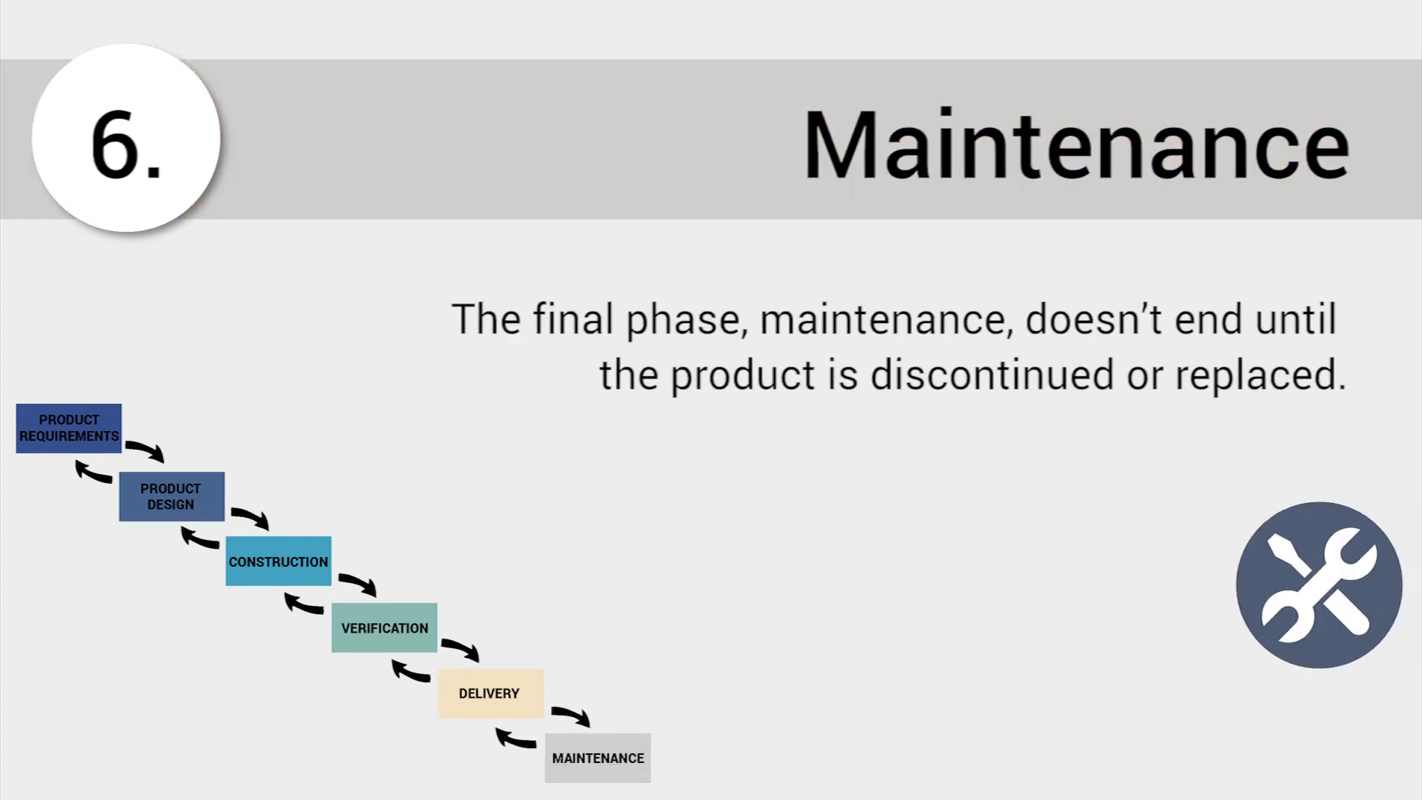